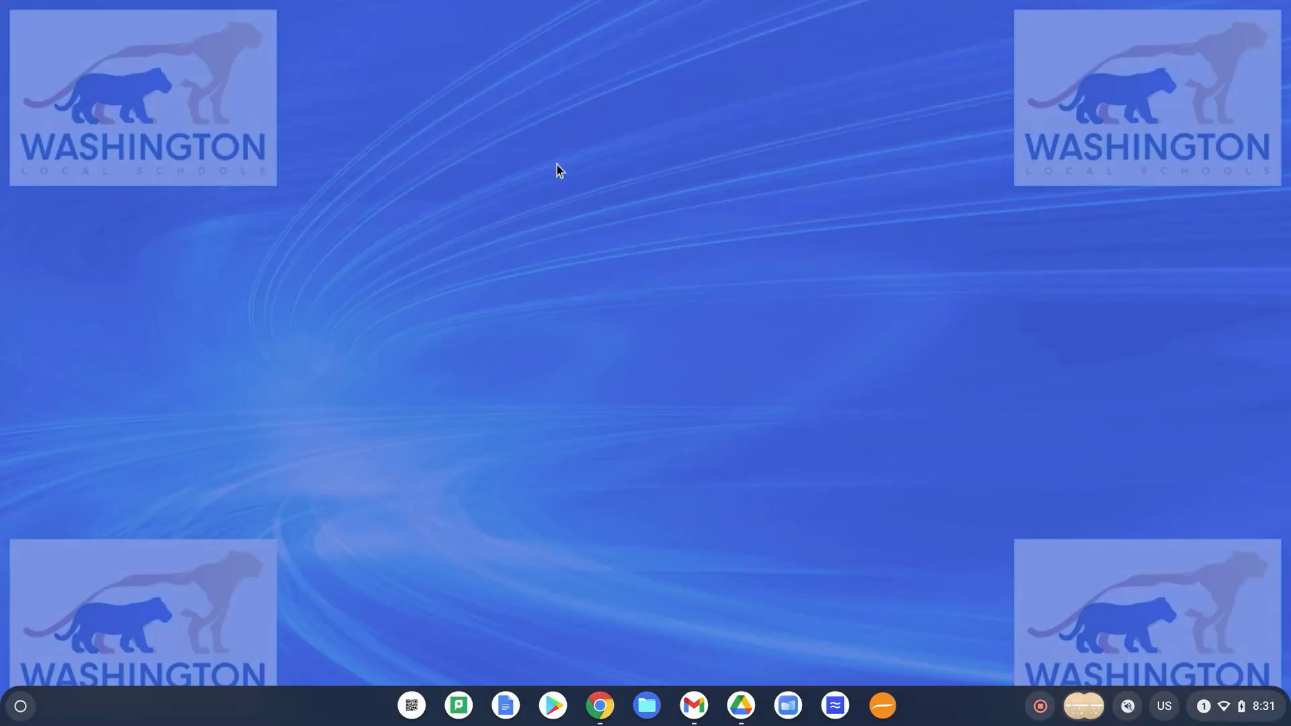
mouse_move(724, 153)
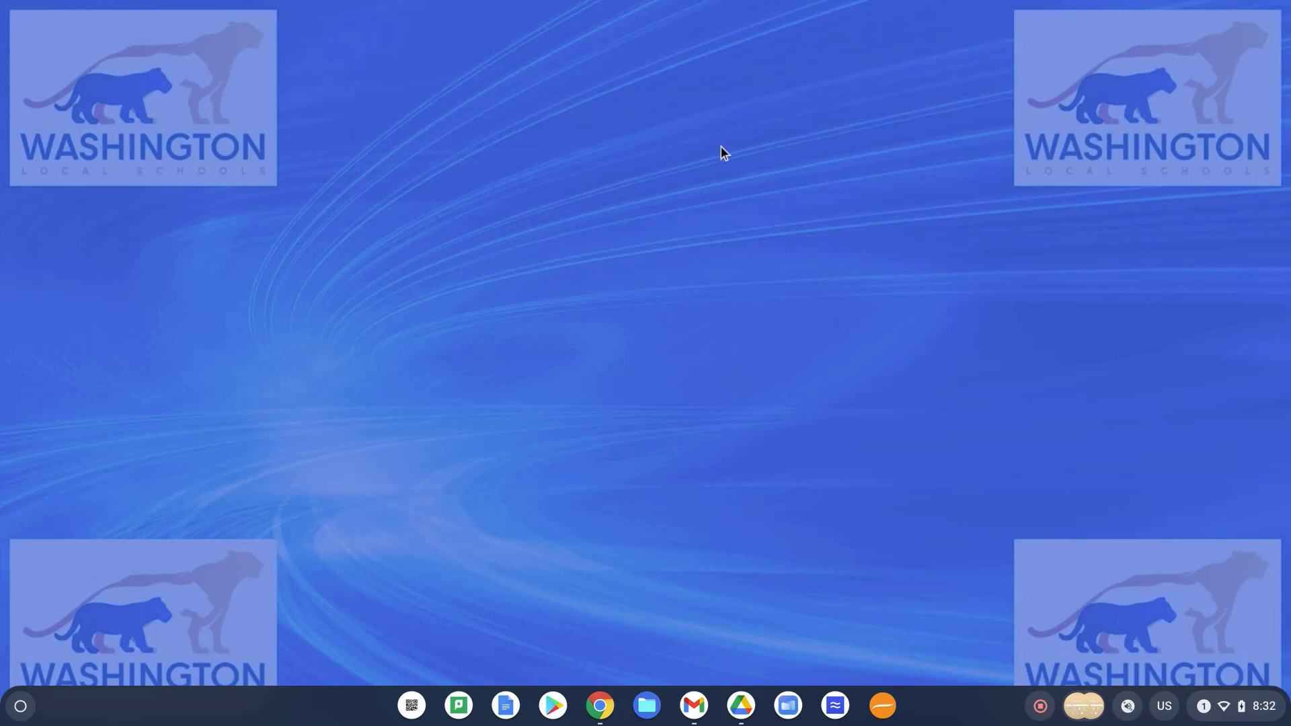
mouse_move(854, 353)
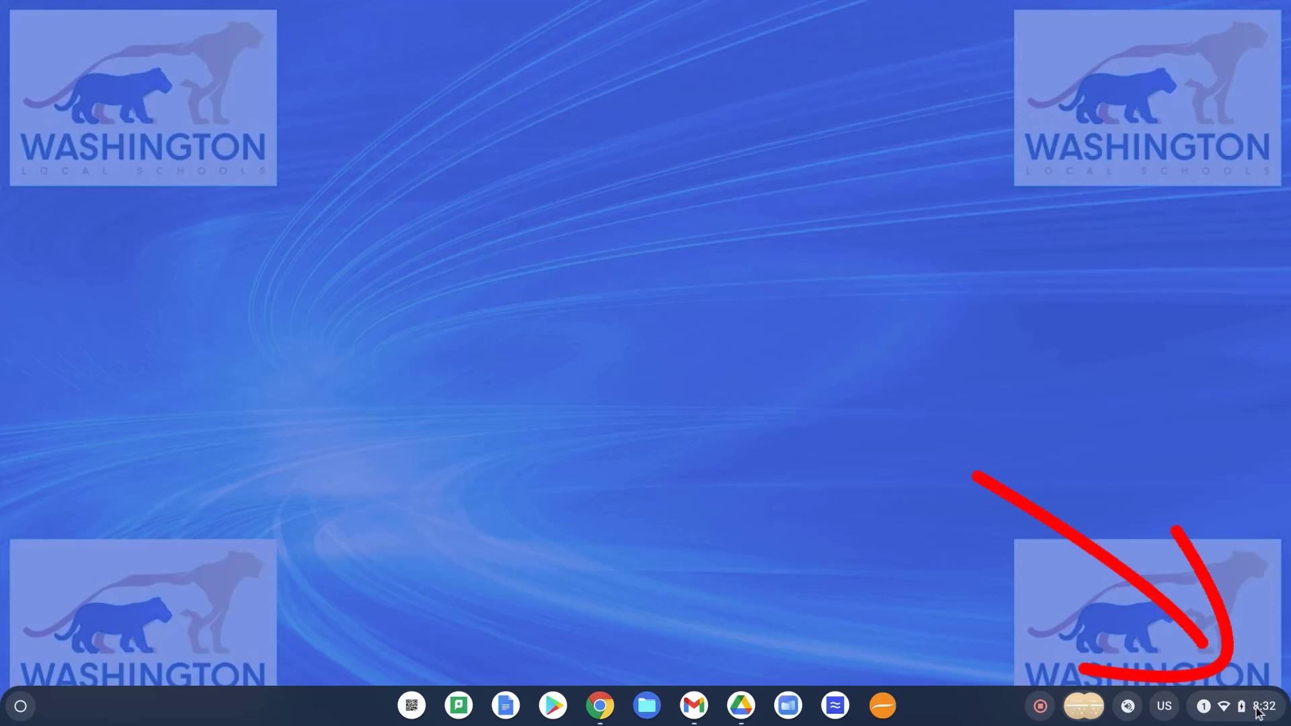
mouse_move(1256, 716)
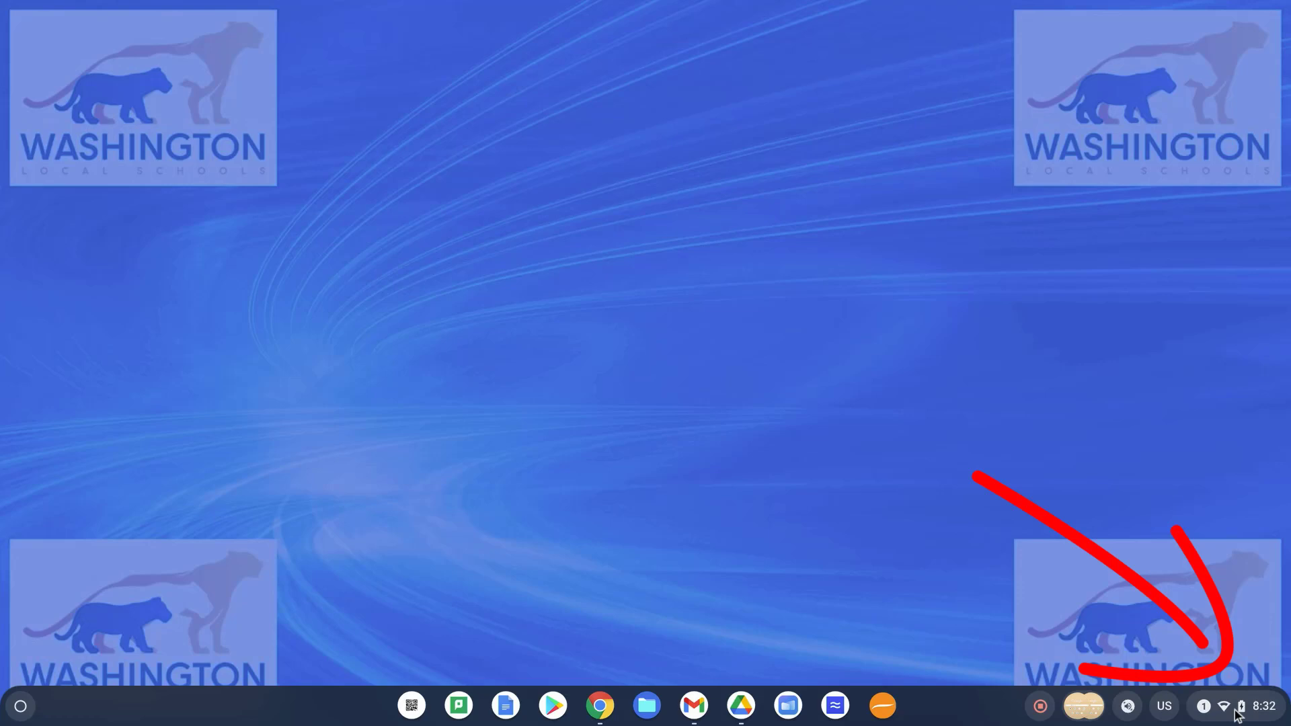
Step: Bring up the Settings app via the Quick Settings gear
click(1223, 706)
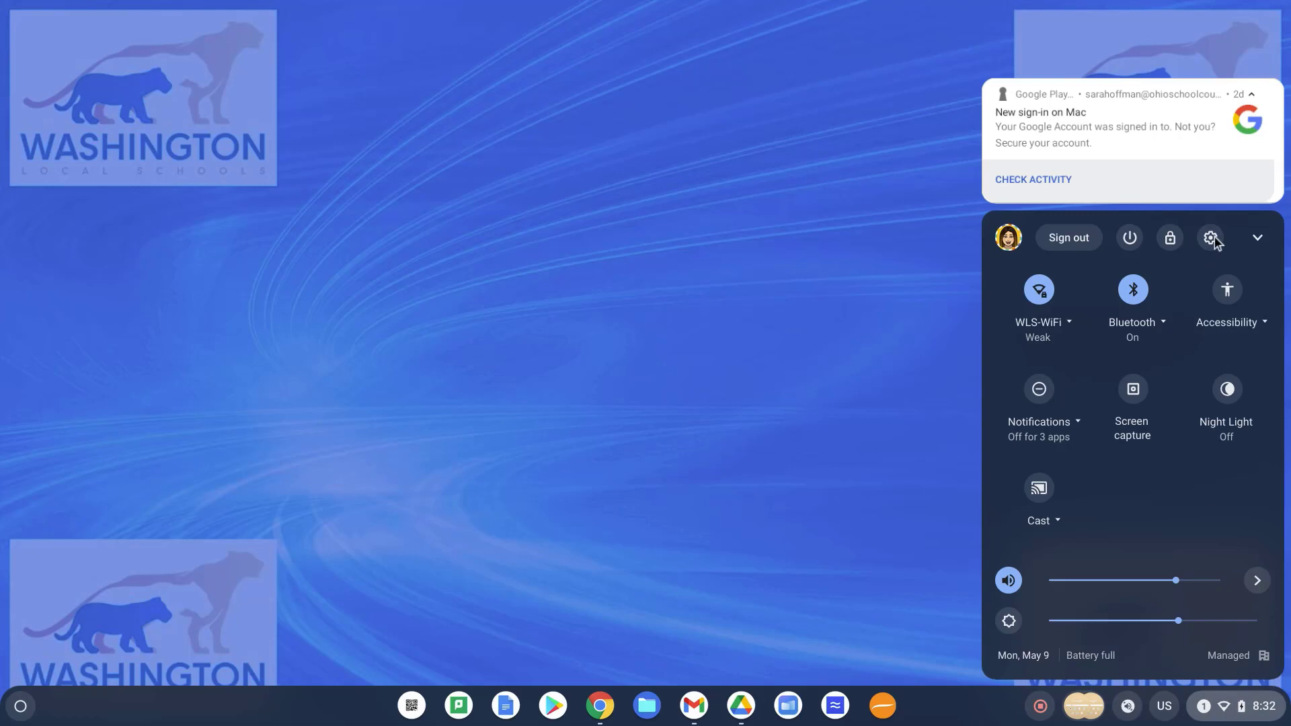
click(1211, 238)
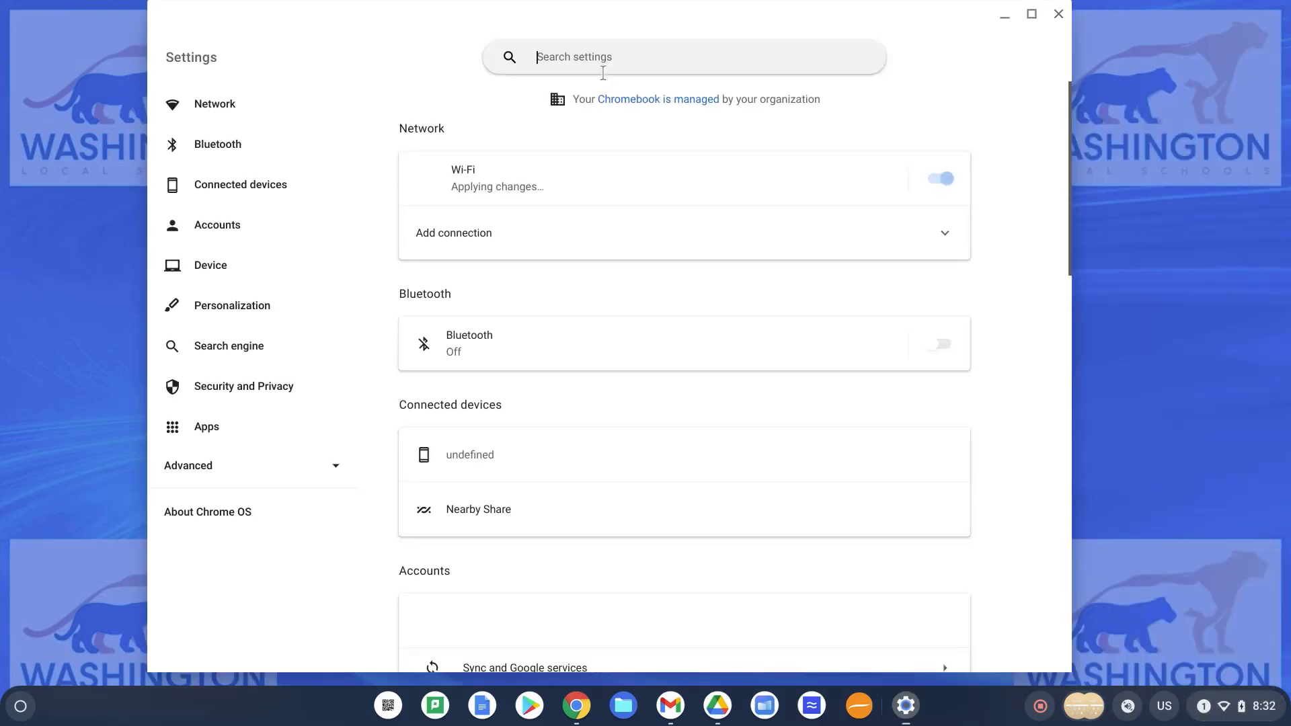
Step: Search 'dis' for Display settings and turn on 'Mirror Built-in display'
text(dis)
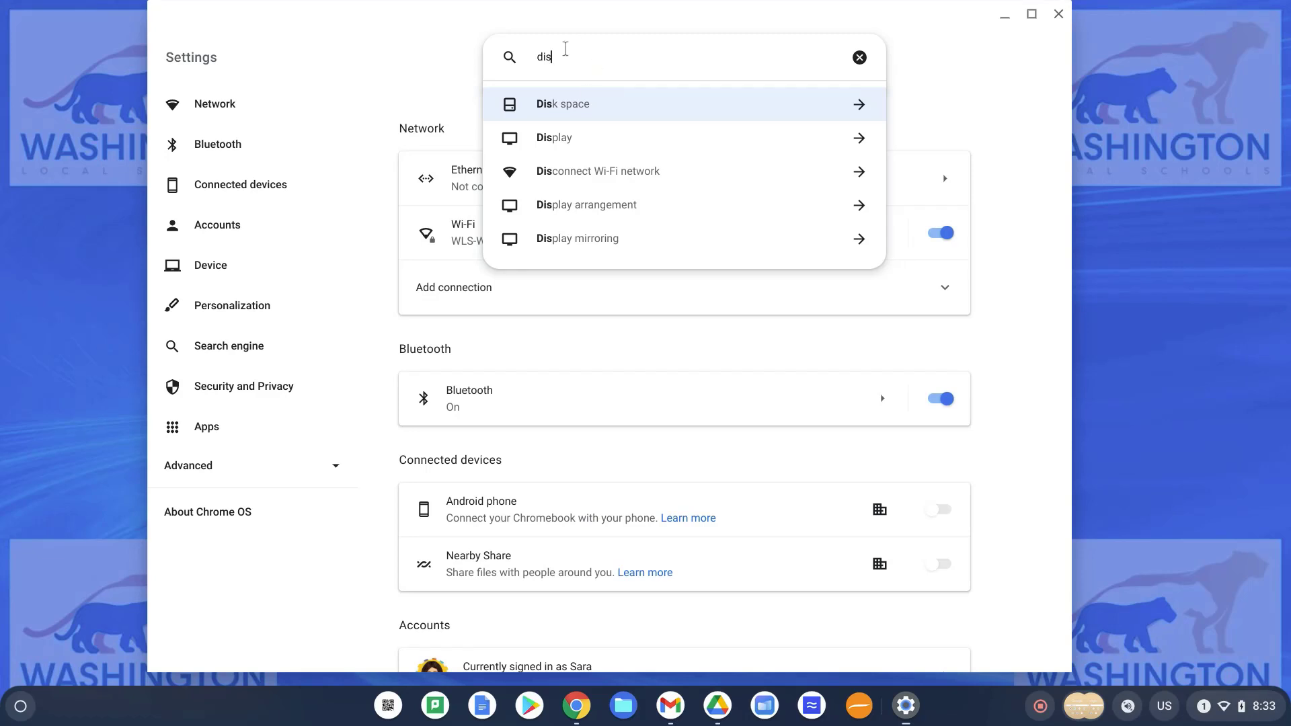
mouse_move(586, 137)
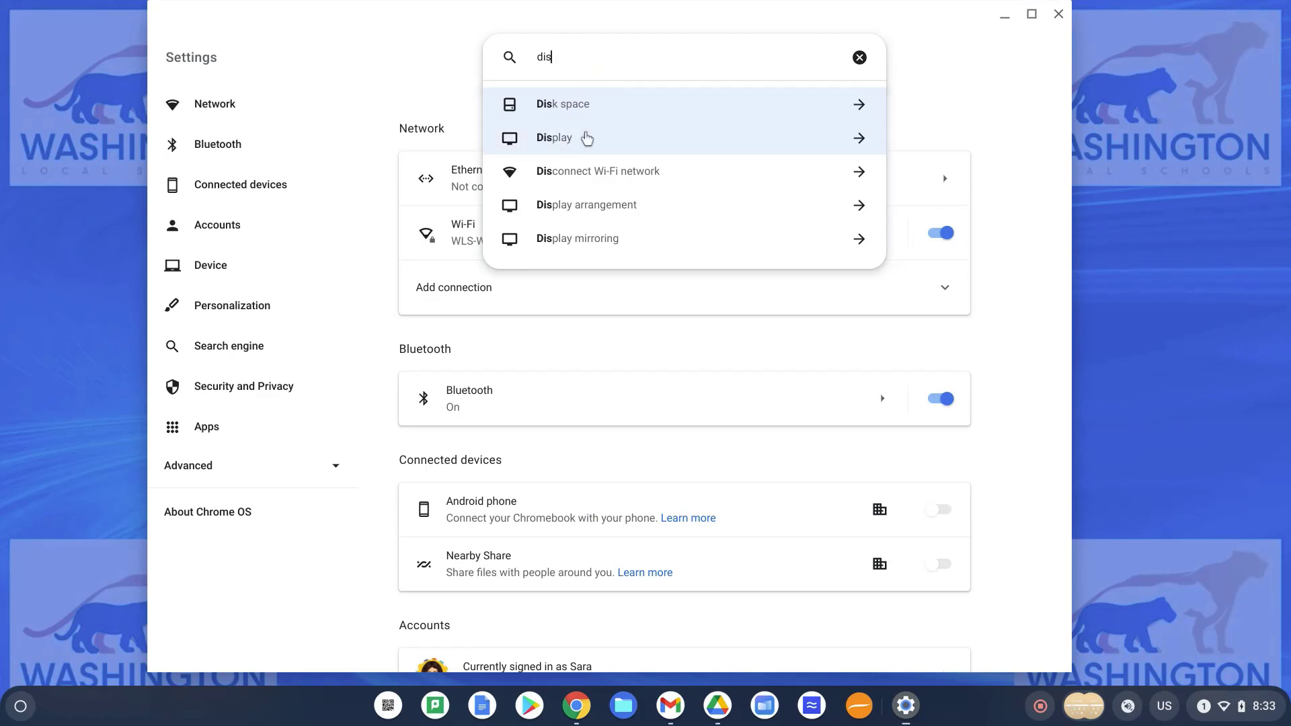
click(552, 137)
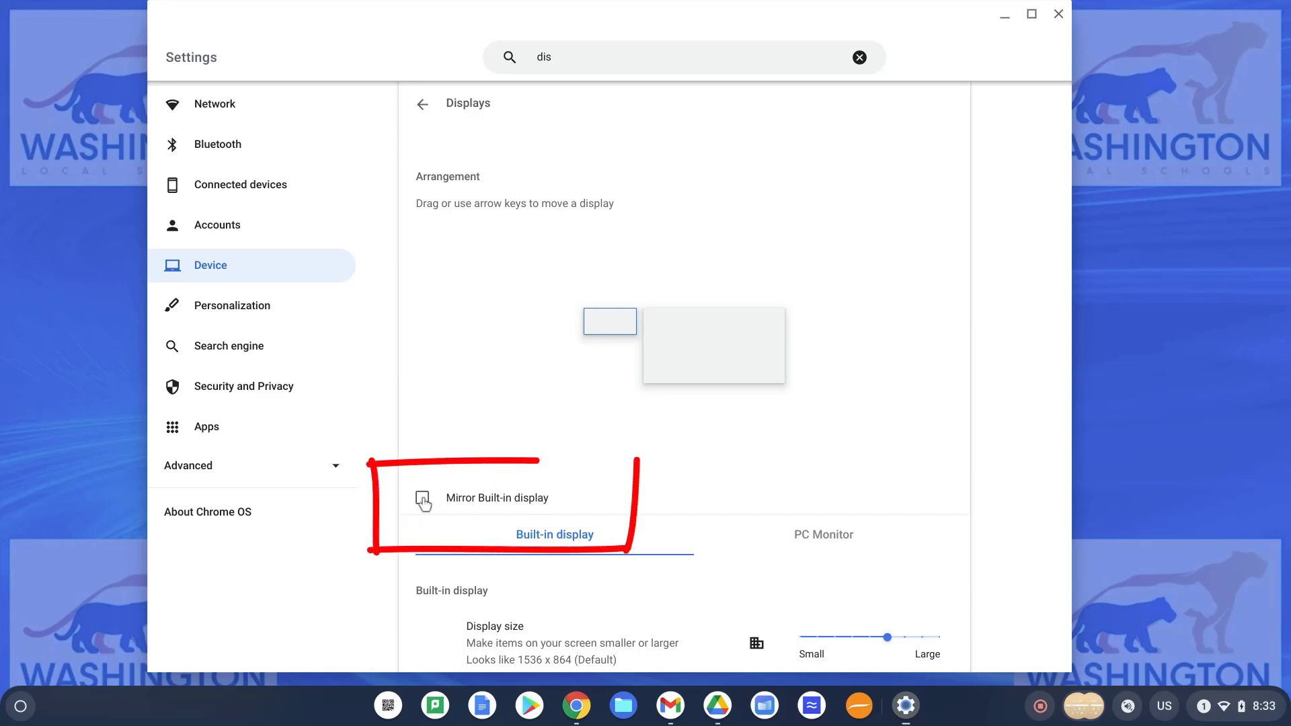
click(421, 498)
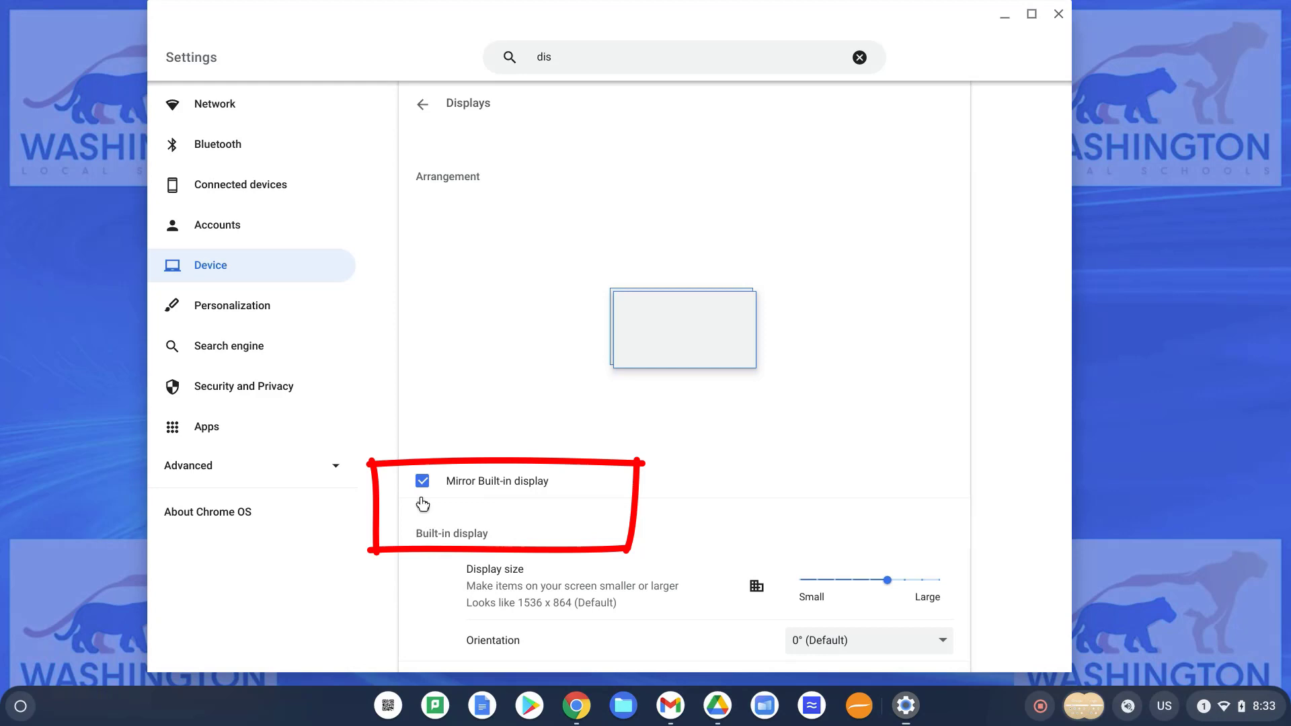
mouse_move(547, 471)
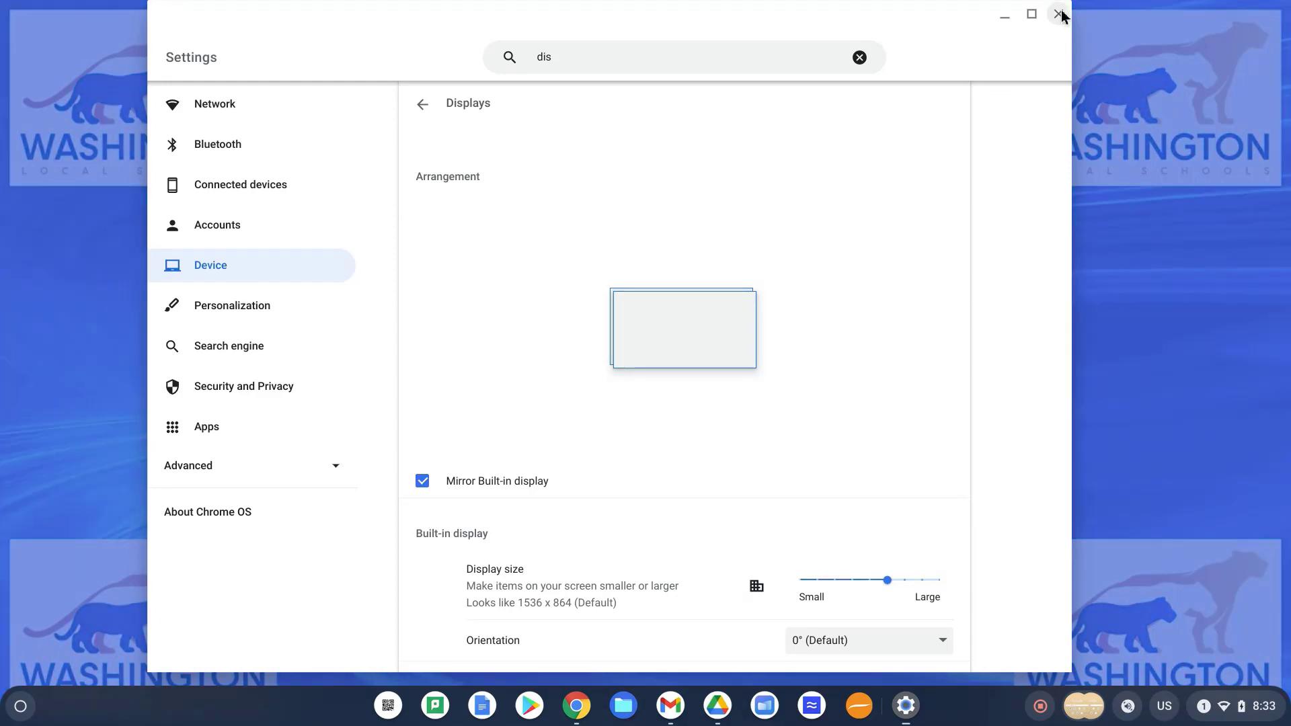
Step: Close the Settings window, returning to the desktop with mirroring still on
click(1060, 15)
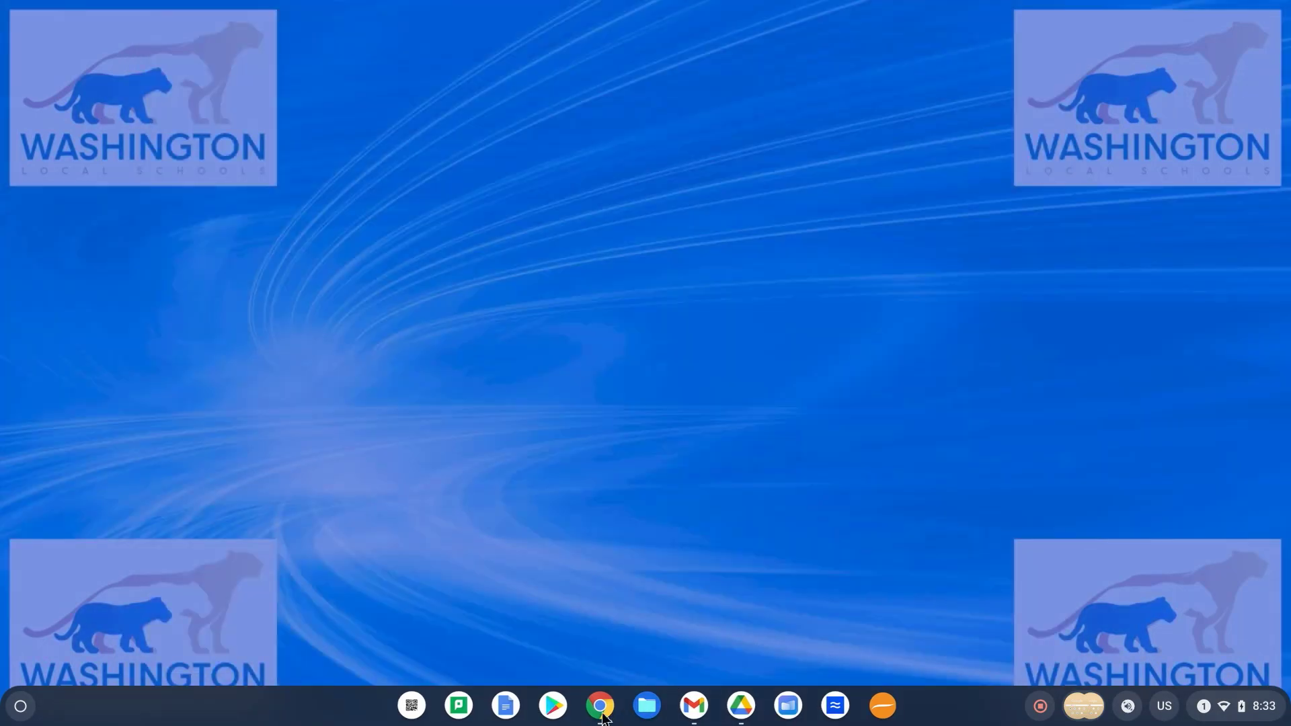
Step: Launch Chrome and load Google Drive's My Drive folder list from the School Drive shortcut
click(599, 706)
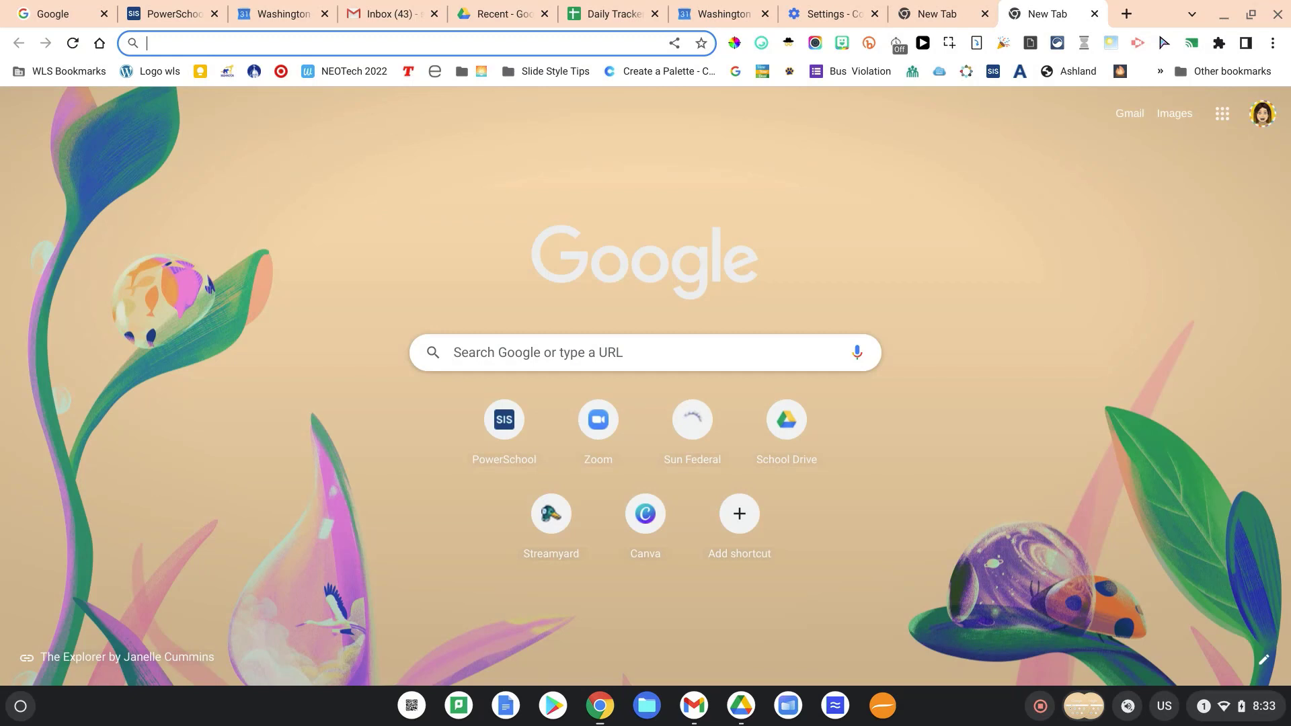
click(784, 420)
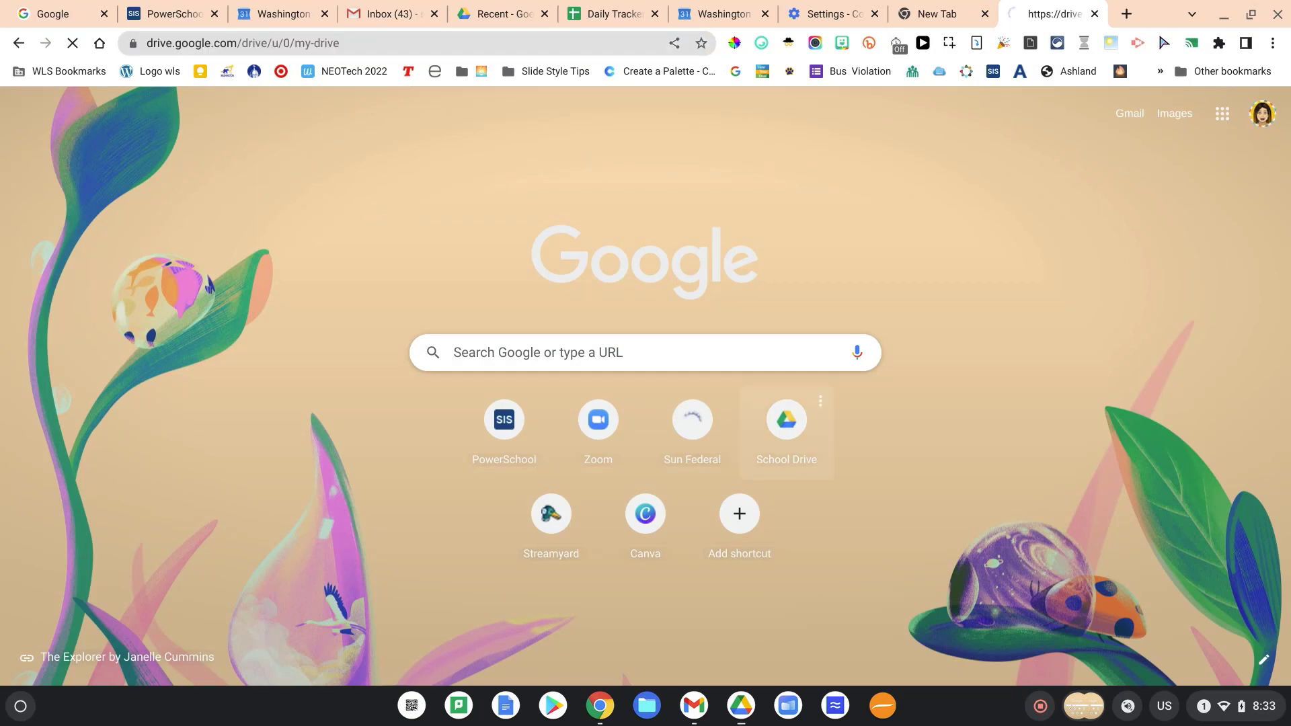
click(784, 418)
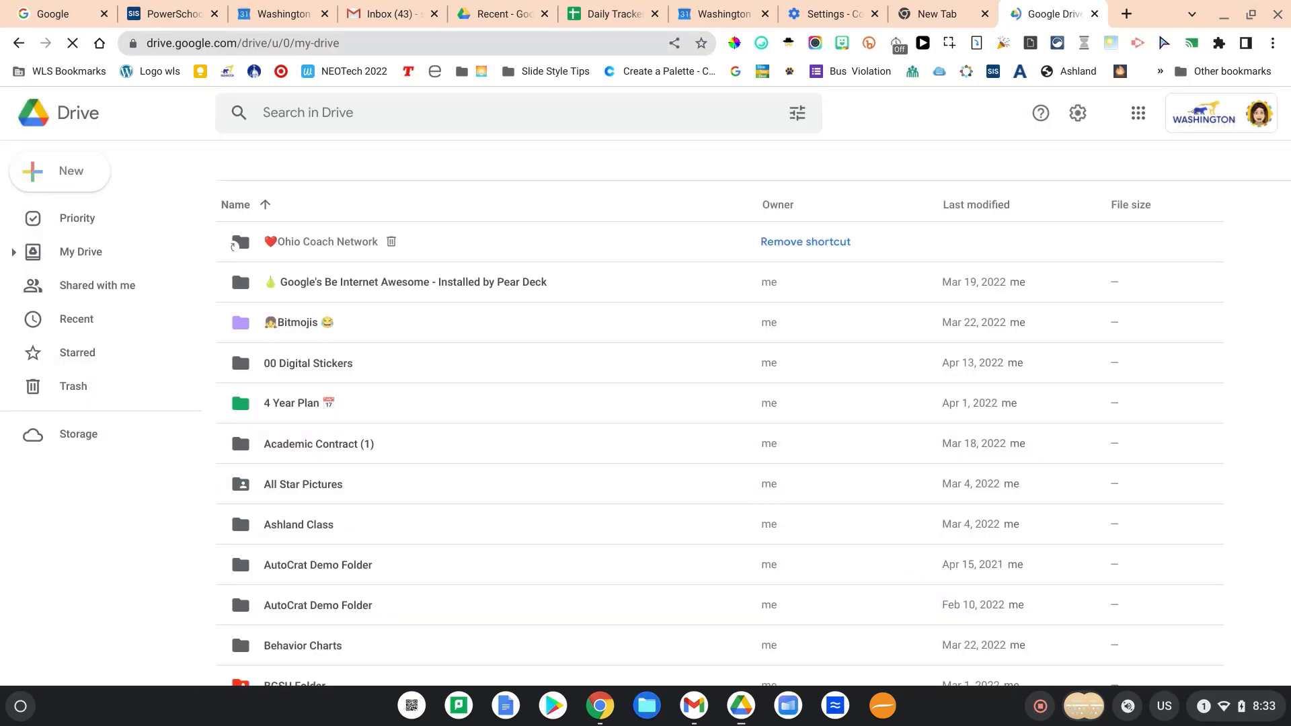
click(80, 251)
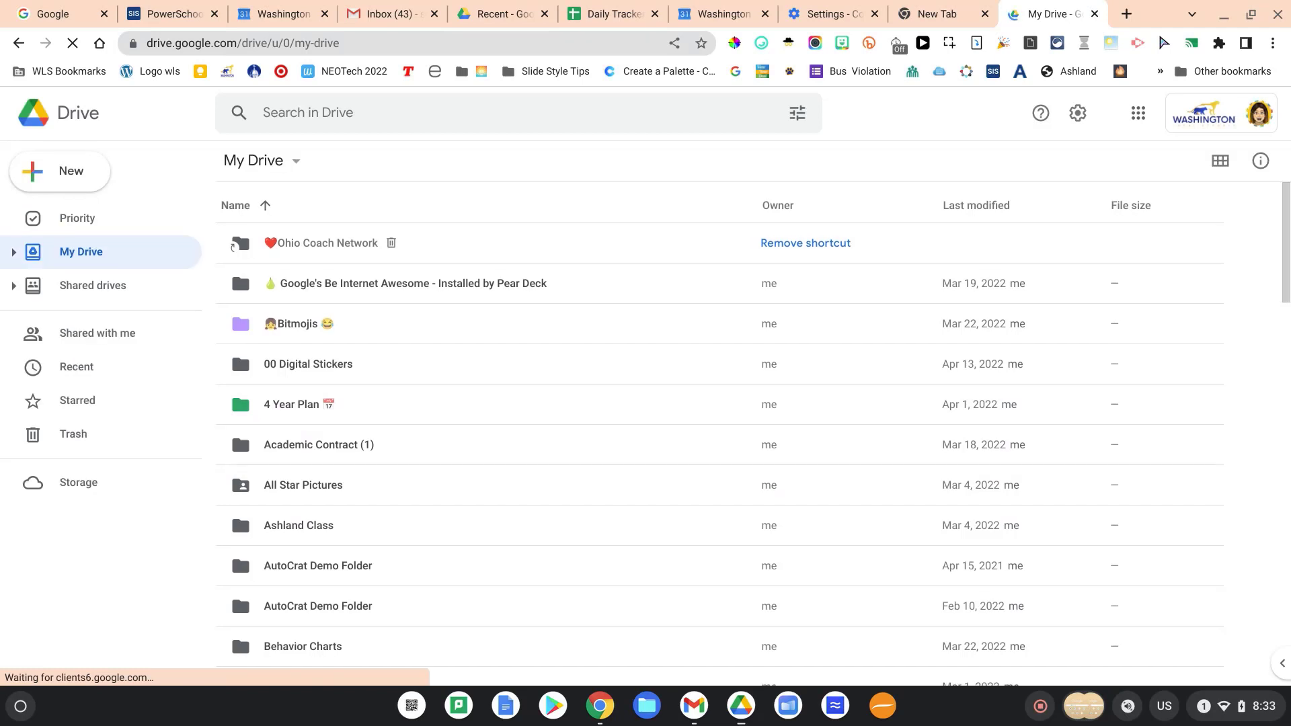